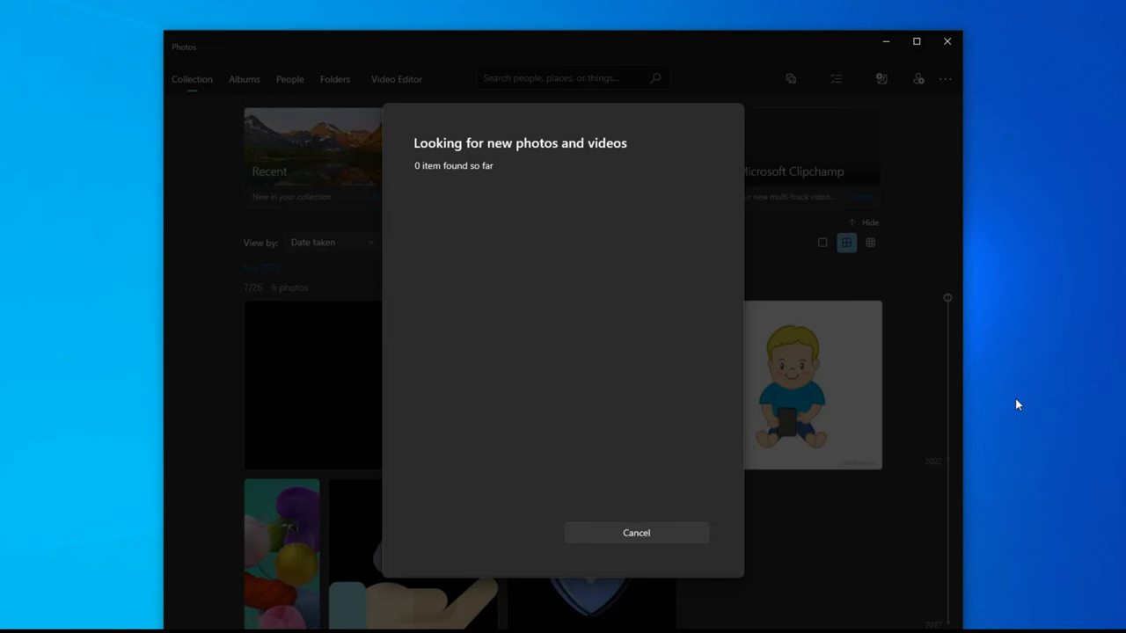
Cancel the Photos scan for new photos and videos and launch DroidKit from the toolbar
click(636, 532)
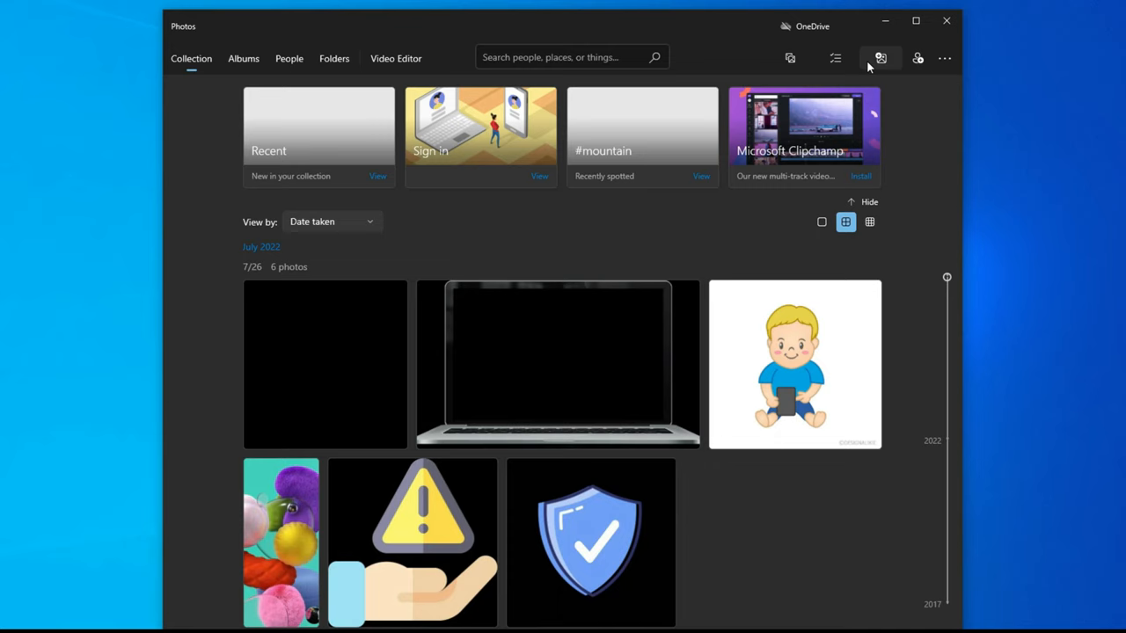
click(880, 58)
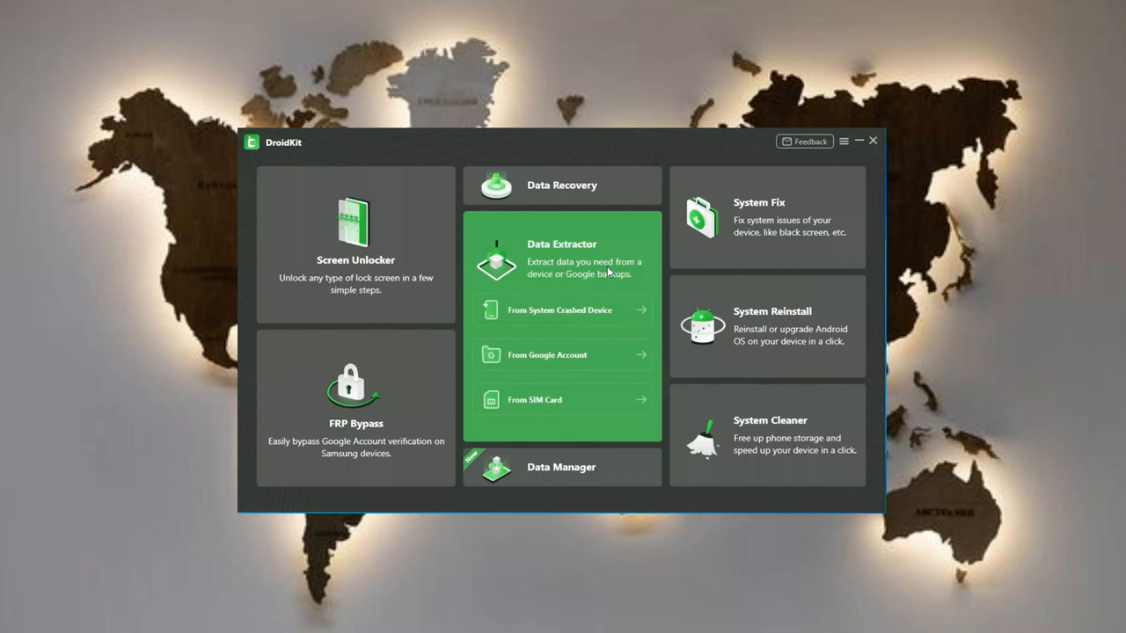
mouse_move(626, 278)
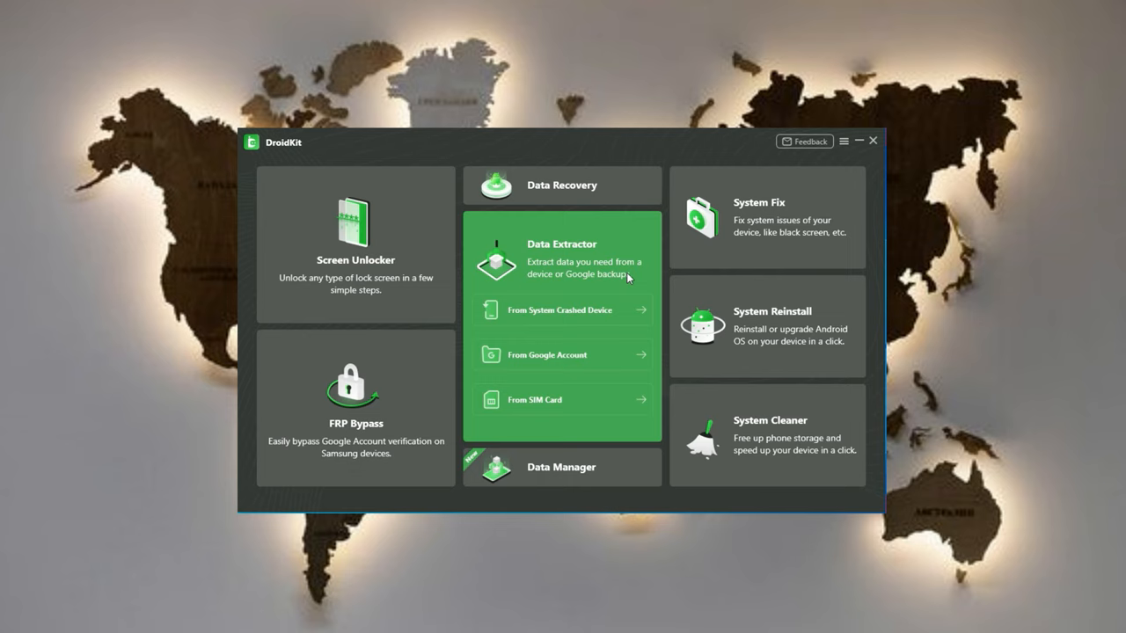
mouse_move(561, 310)
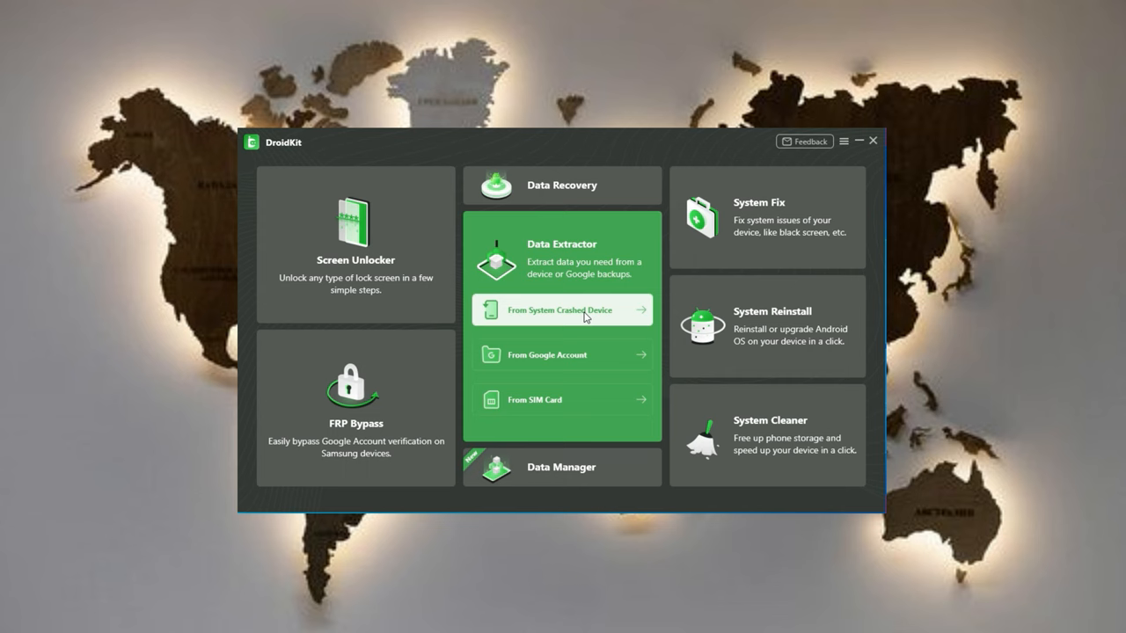
Choose Data Extractor's 'From System Crashed Device' option
click(561, 310)
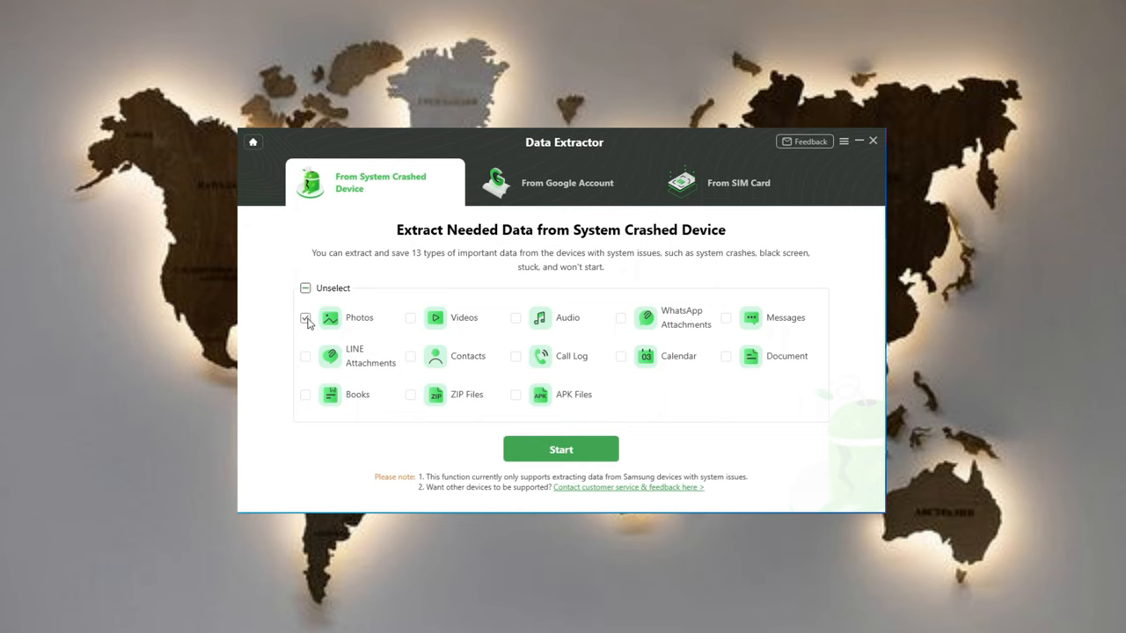
Extract only Photos and download firmware for PDA code G973USQS6HVA1
click(561, 448)
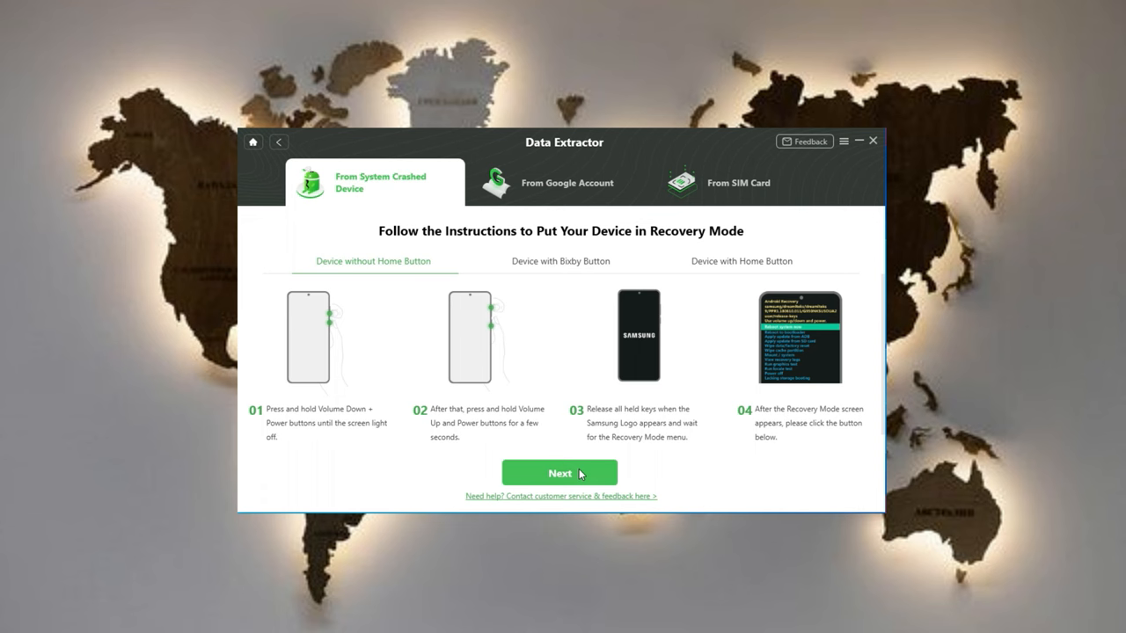
click(559, 472)
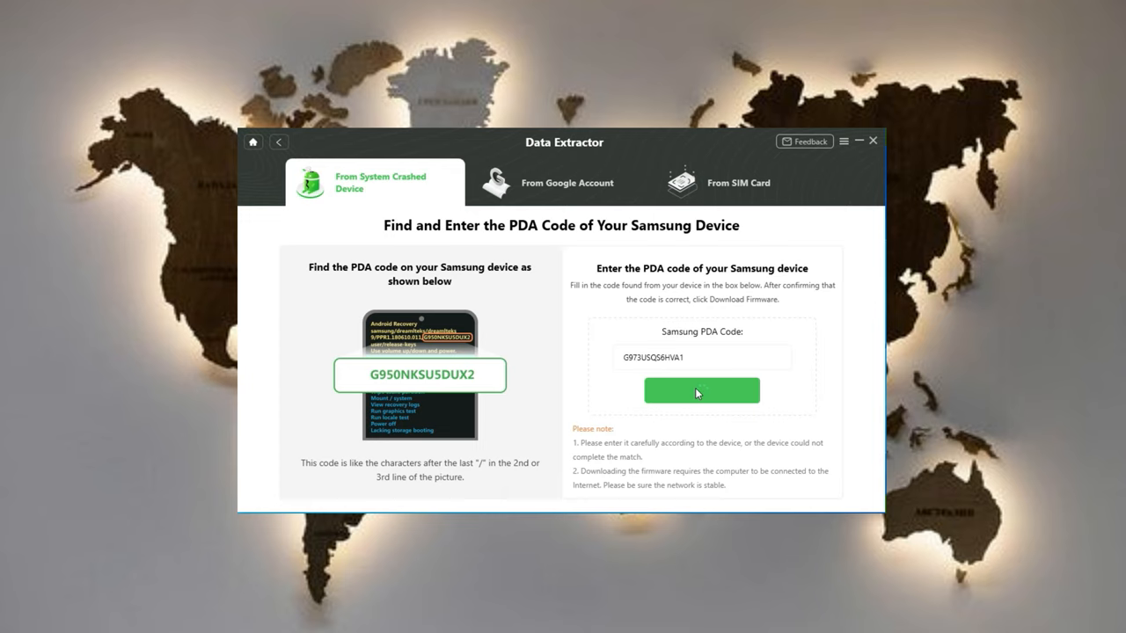
click(701, 391)
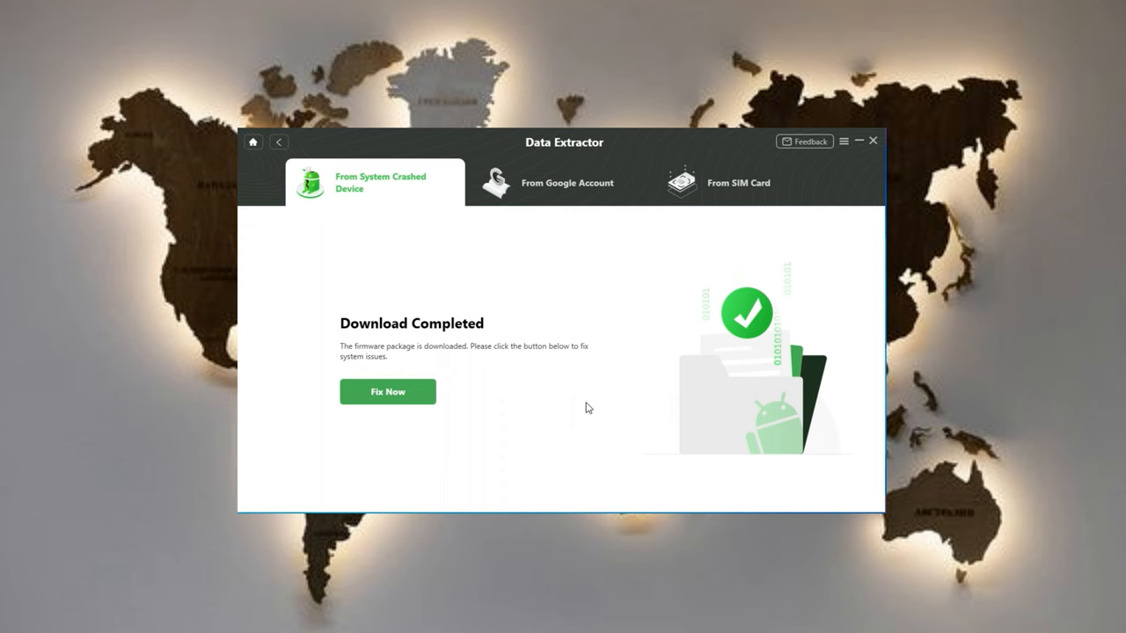
Fix the Galaxy S10 system via download mode and view its 13 extracted photos
click(387, 391)
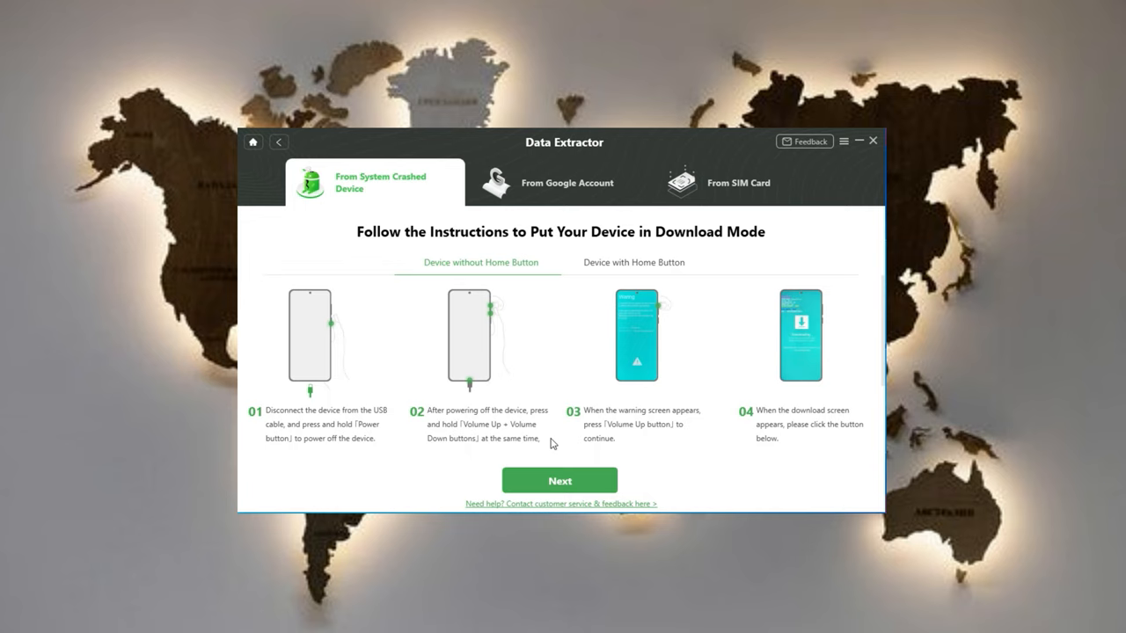
click(559, 480)
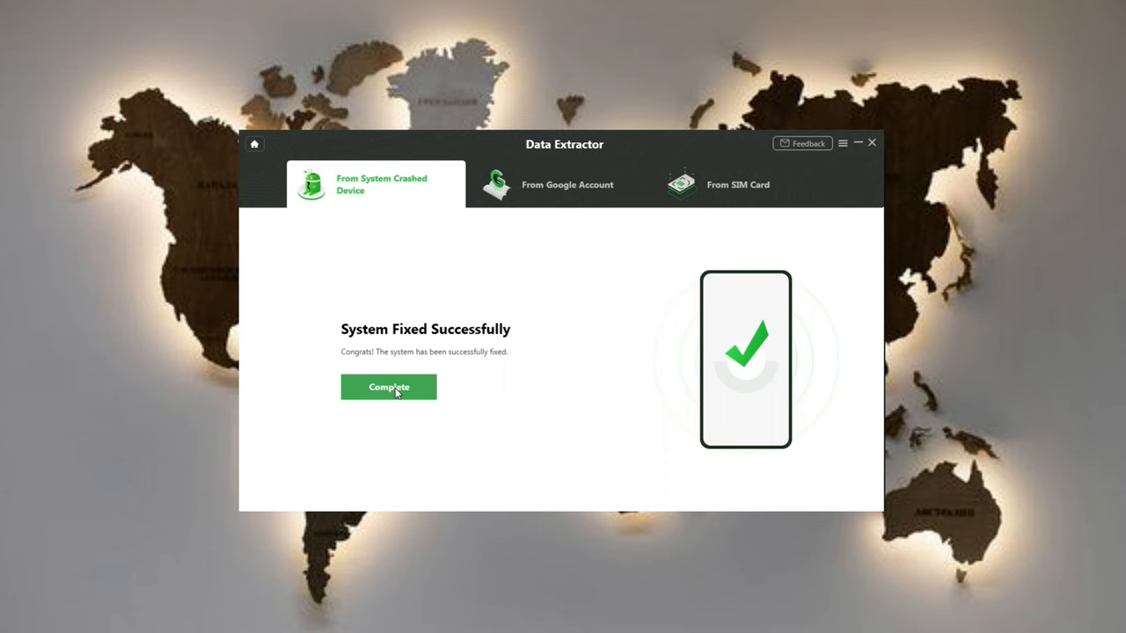
click(388, 387)
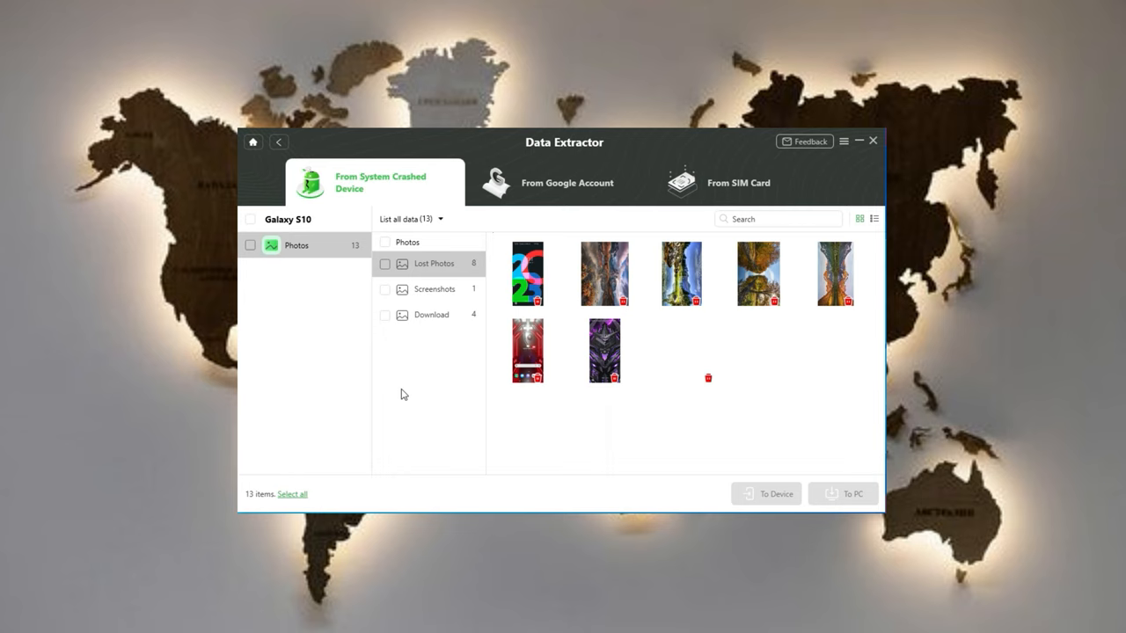
Select all 13 photos and export them to the PC Desktop path
click(250, 218)
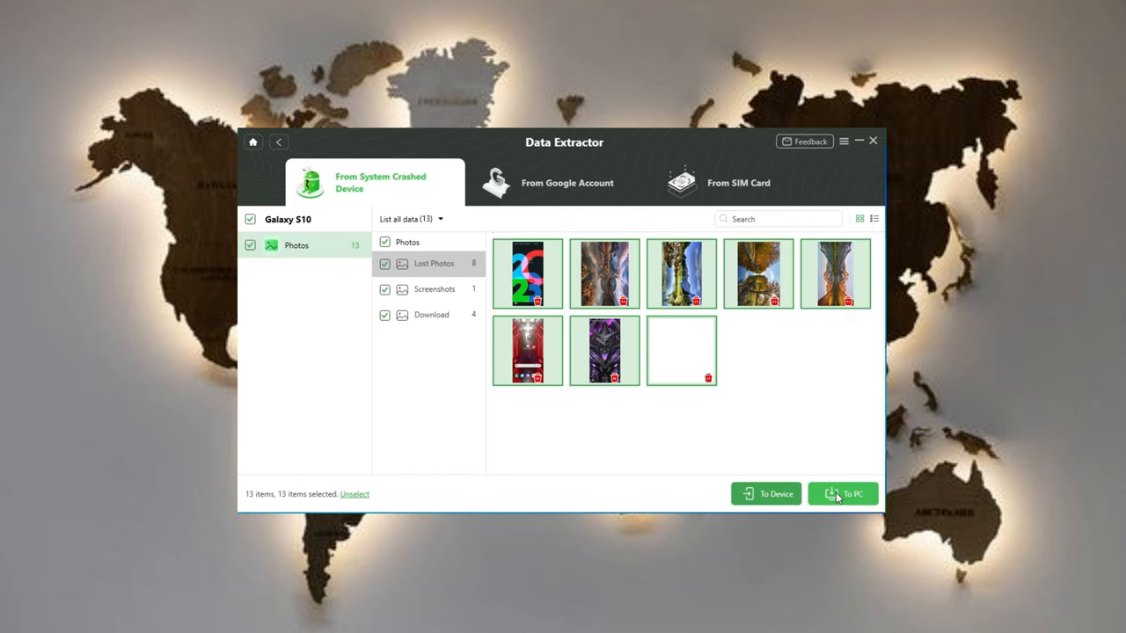
click(842, 494)
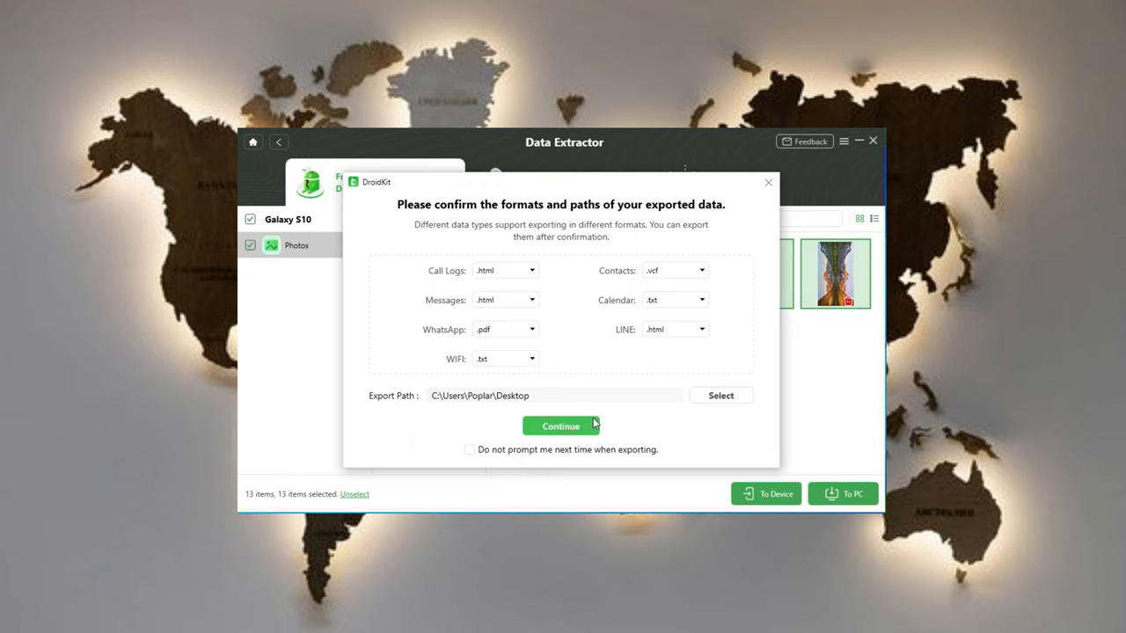
click(560, 426)
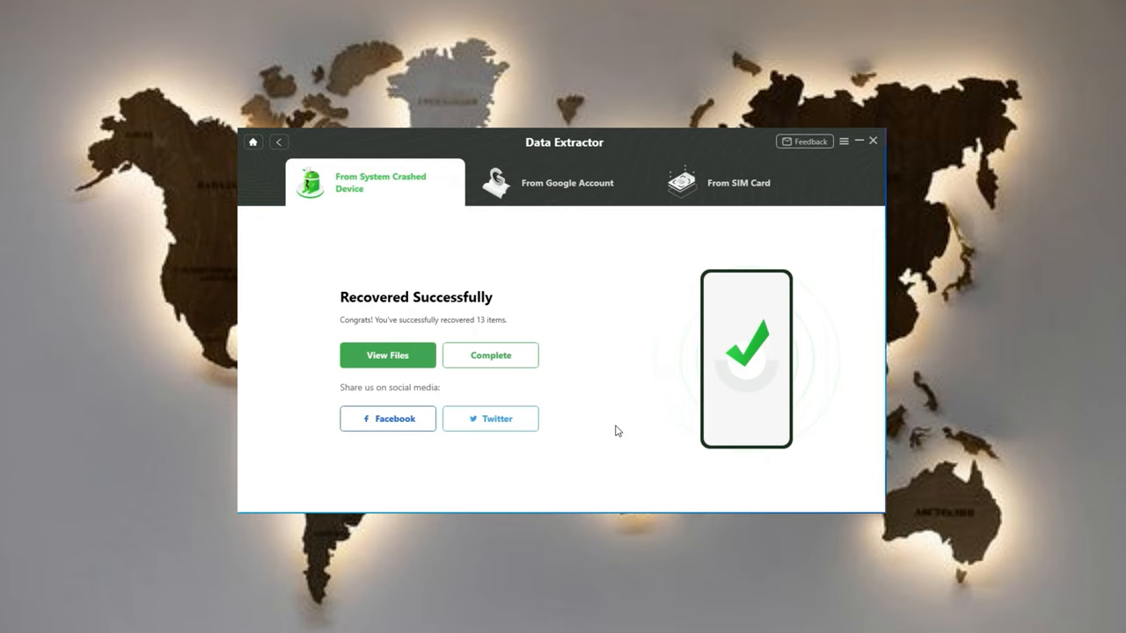